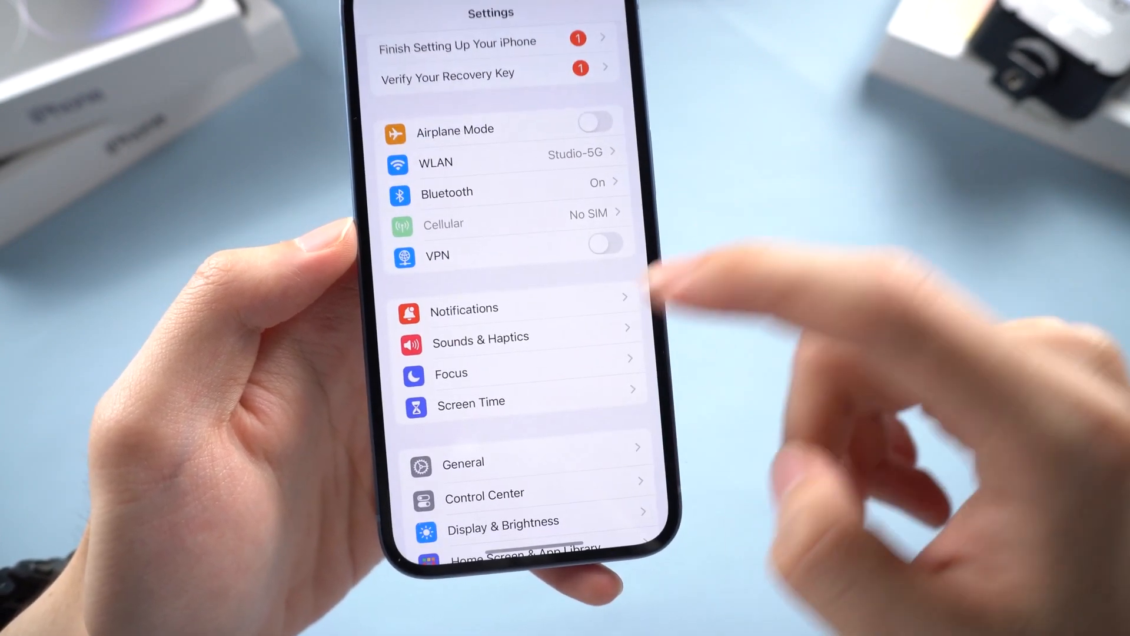
Go into the General section of Settings to reach the About device details.
click(463, 462)
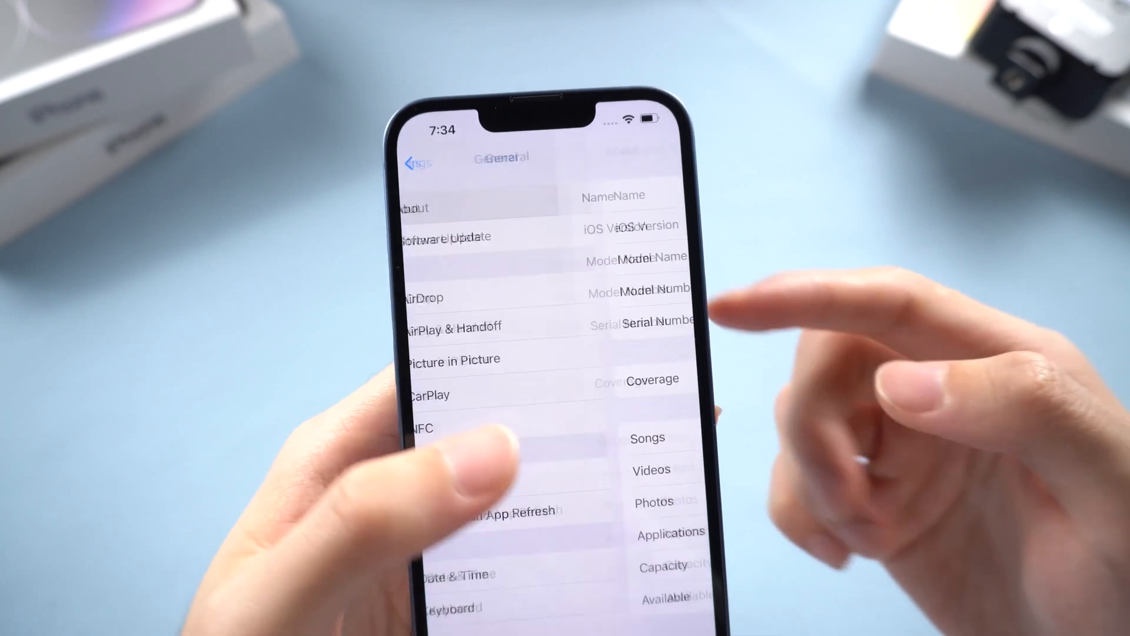
click(445, 235)
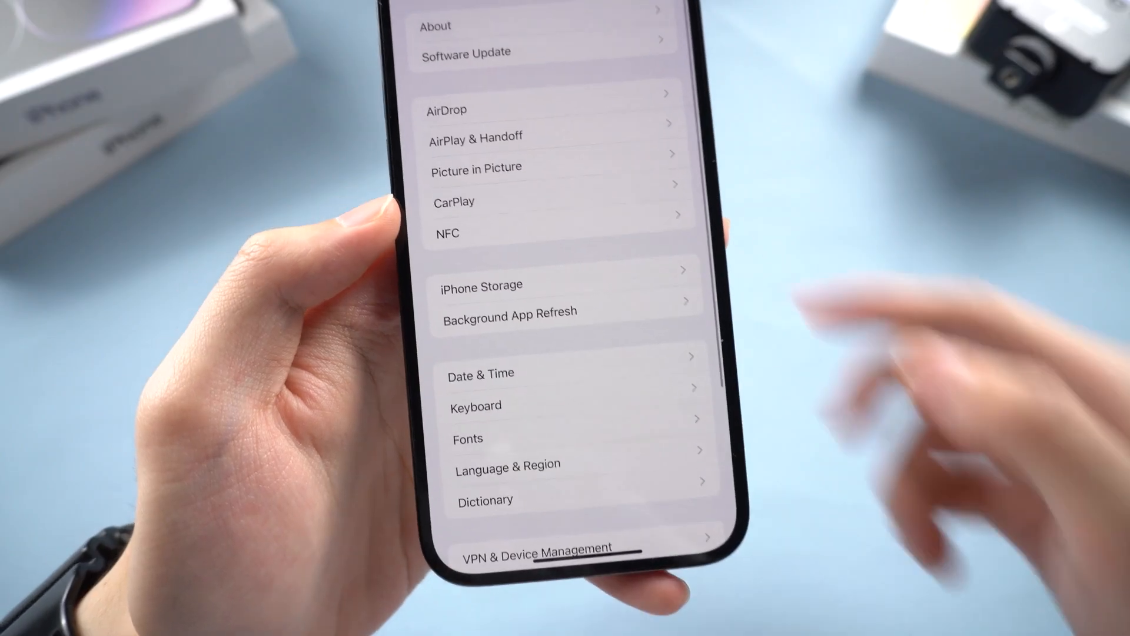
Set Beta Updates to Off under Software Update, then return to the General list.
click(465, 52)
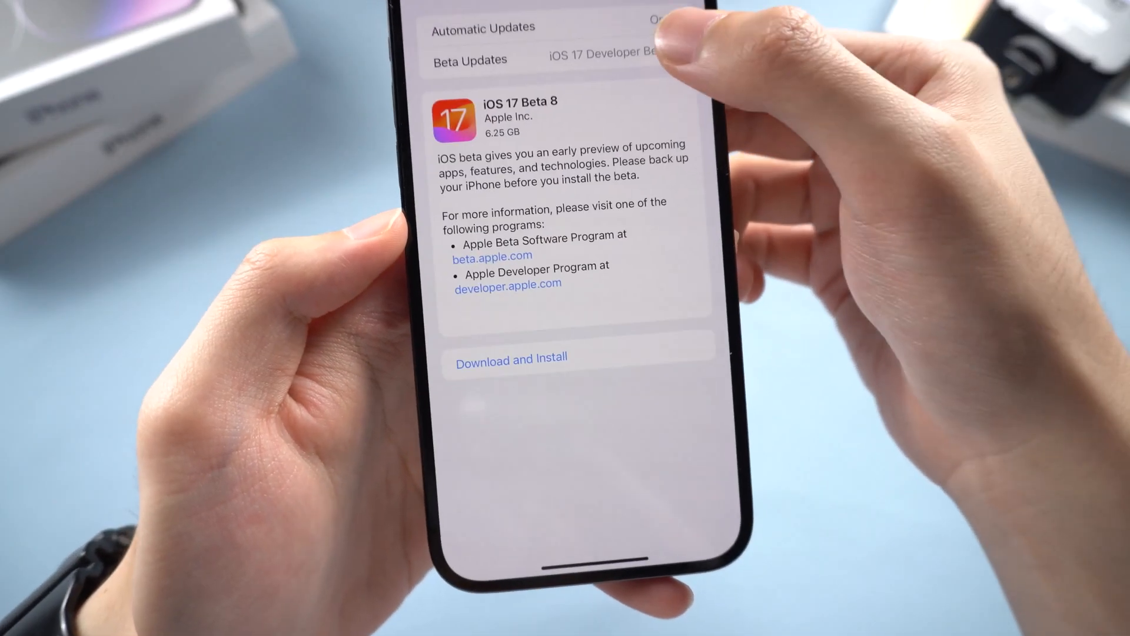
click(592, 59)
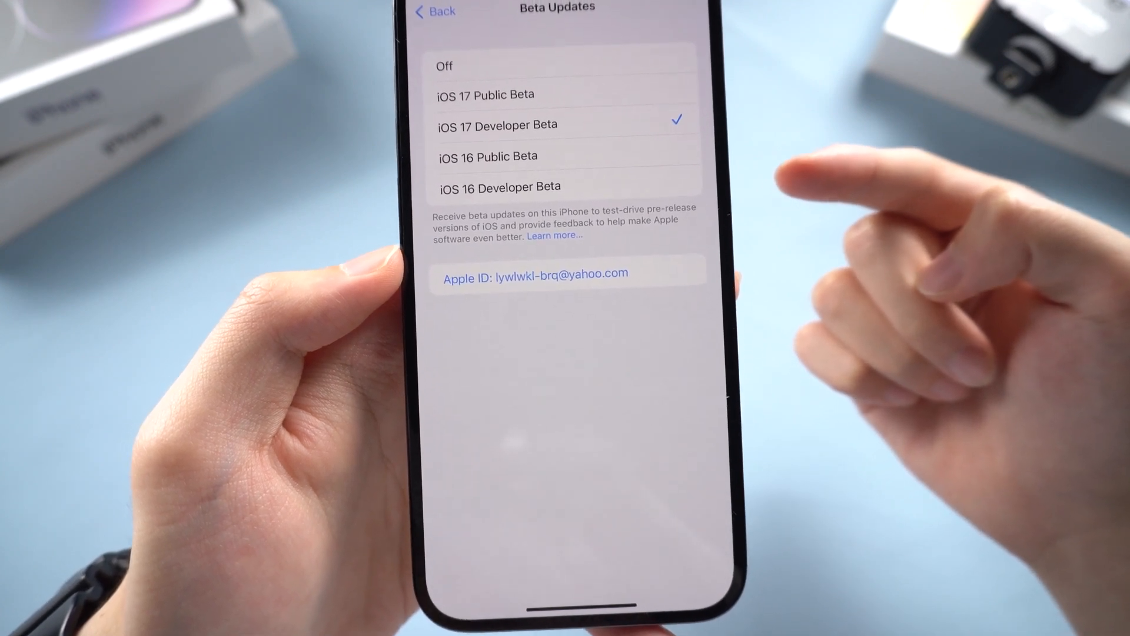
click(443, 66)
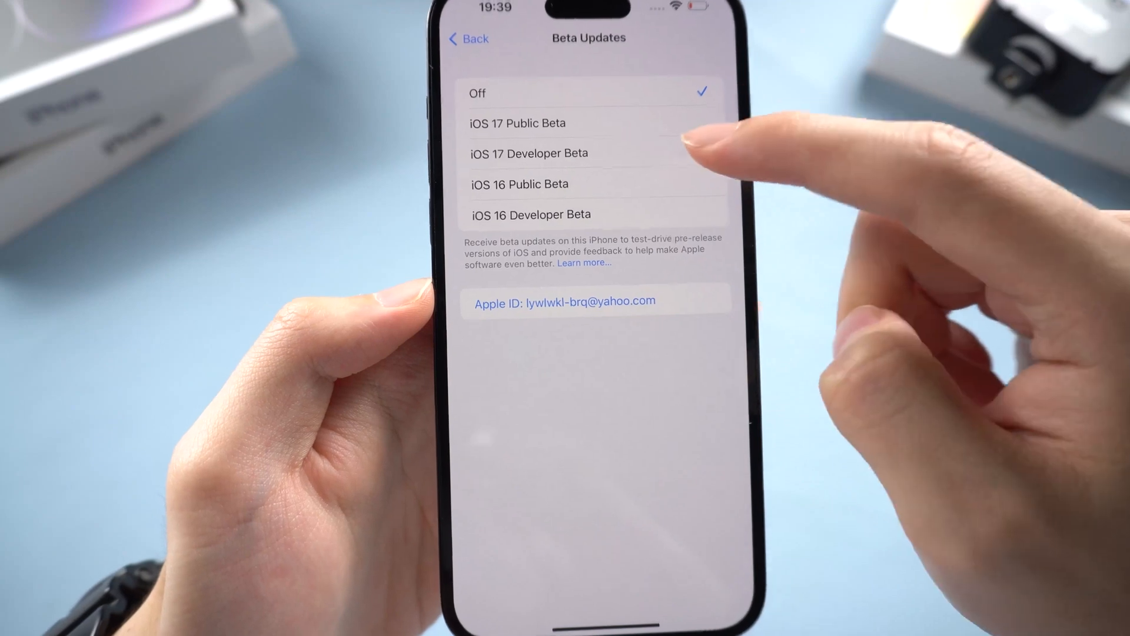
click(528, 153)
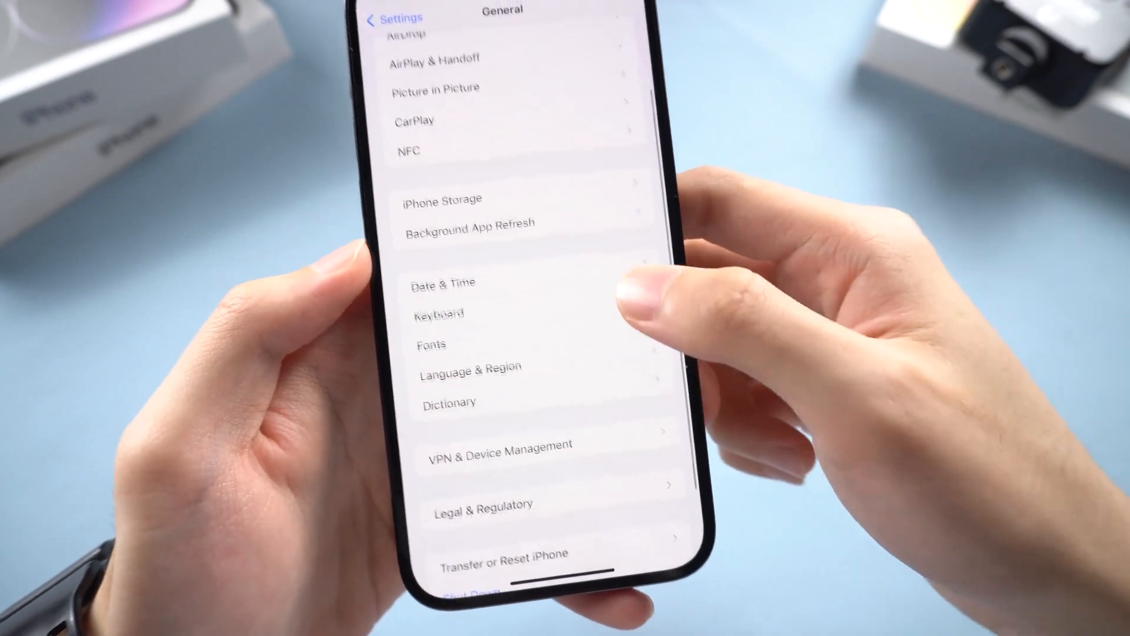
View the iPhone Storage breakdown of apps and their sizes.
click(496, 445)
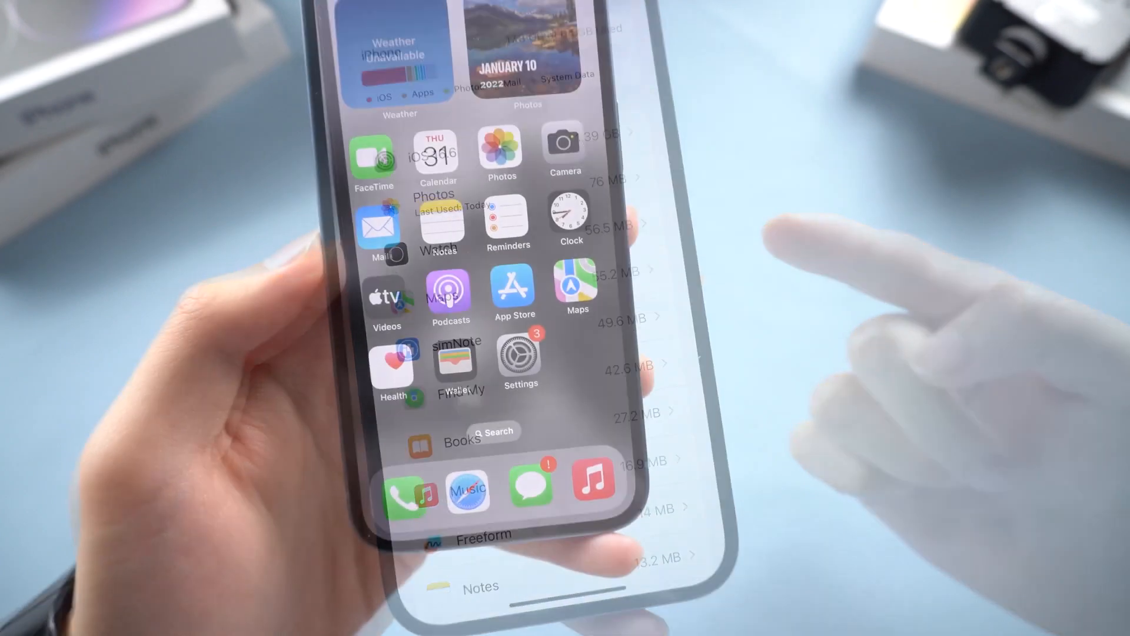
Reach iCloud Backup via Apple ID > iCloud, confirm it is on and view All Device Backups.
click(519, 357)
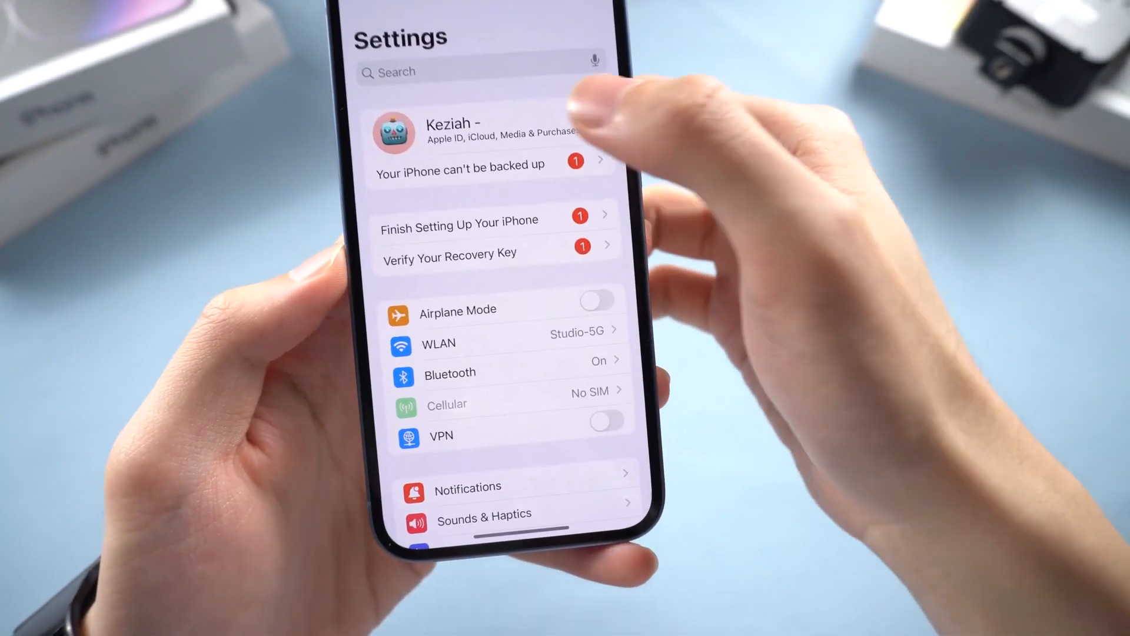
click(452, 132)
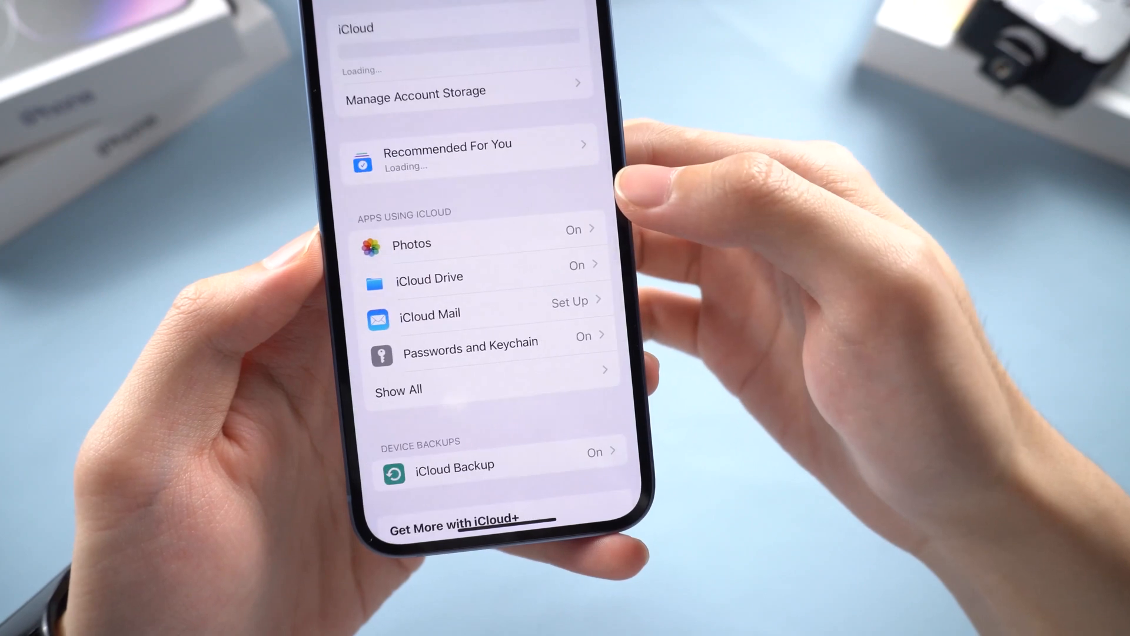
click(455, 466)
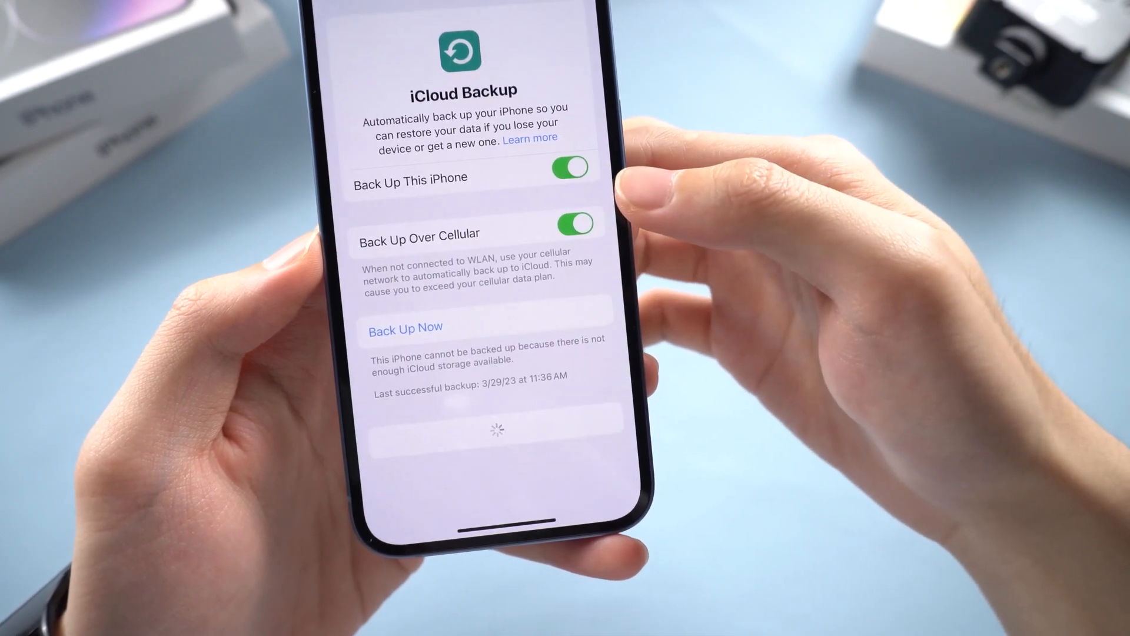
scroll(down, 3)
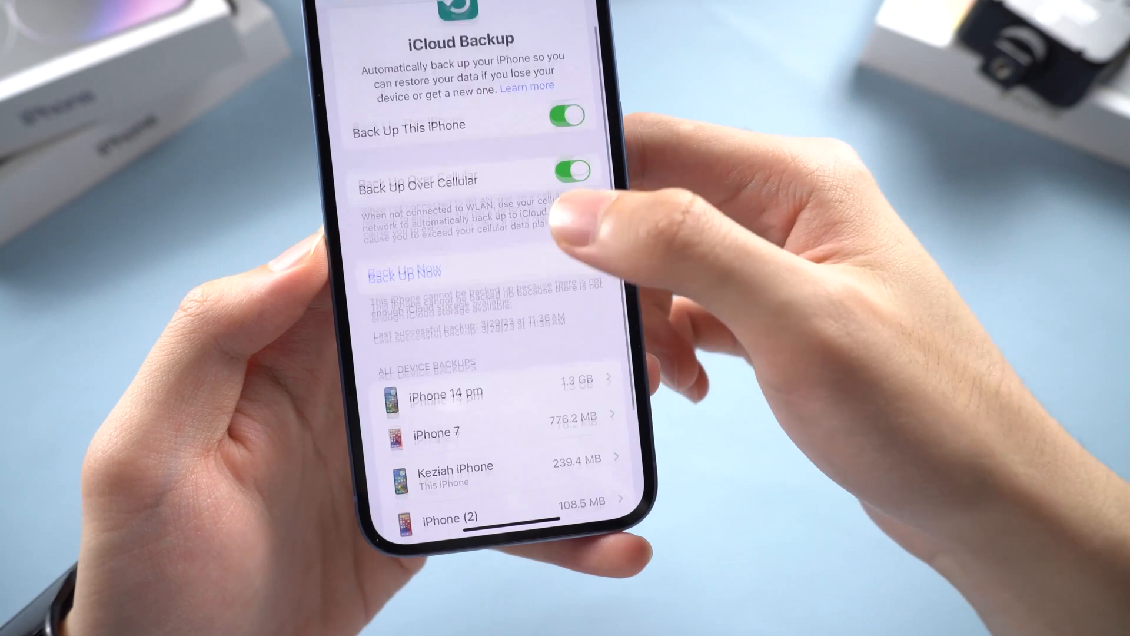
click(407, 272)
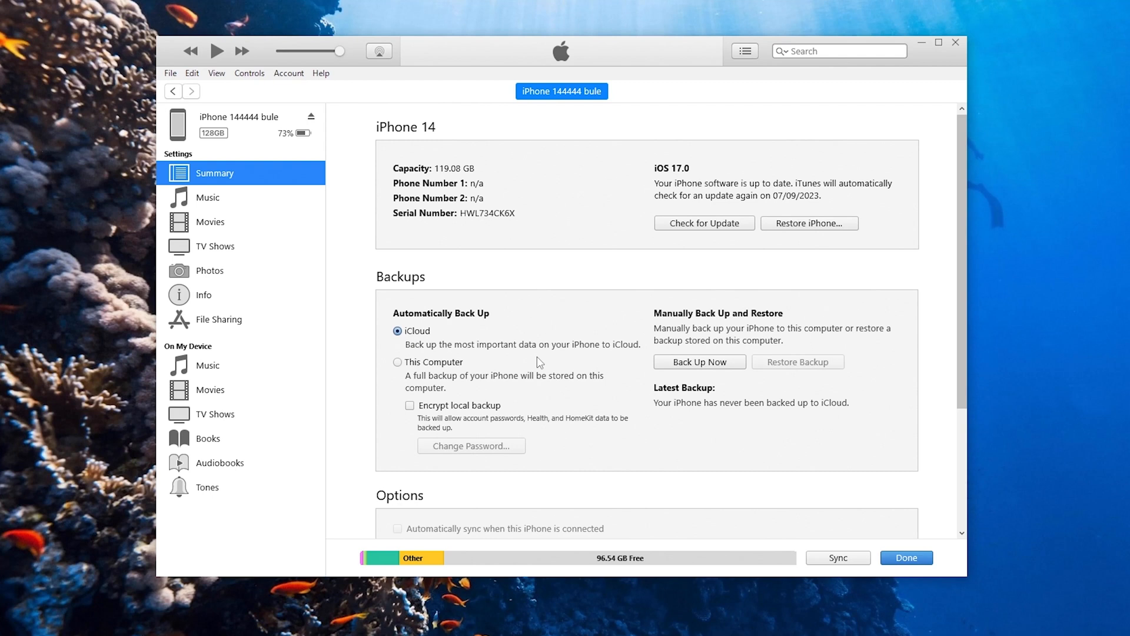
Back up the iPhone to This Computer now, answering the encryption prompt.
click(397, 361)
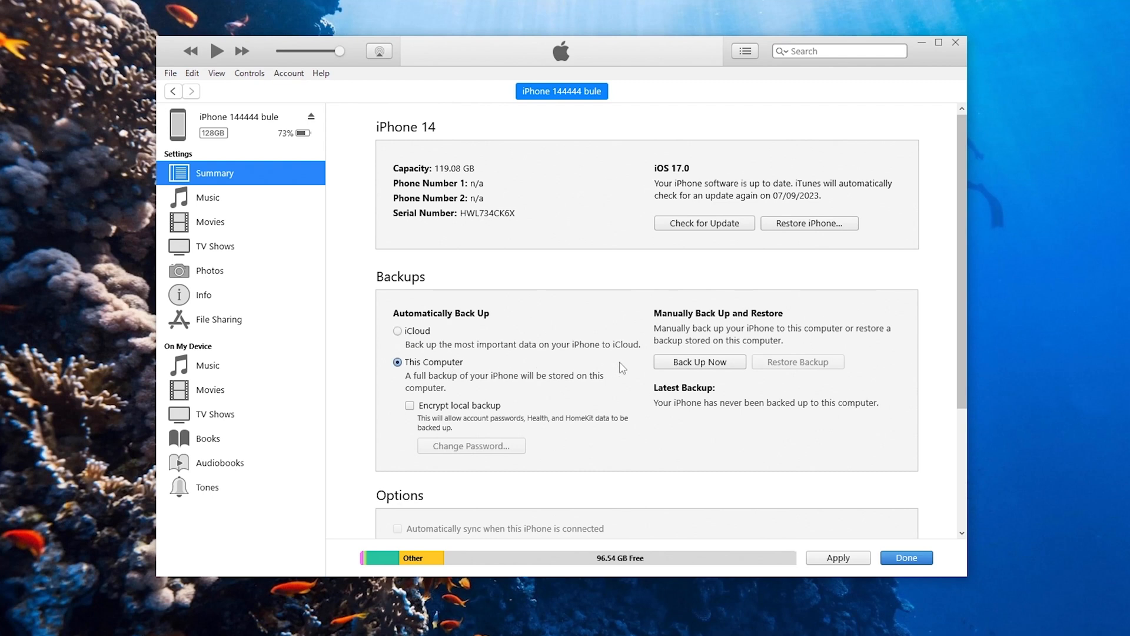
click(698, 362)
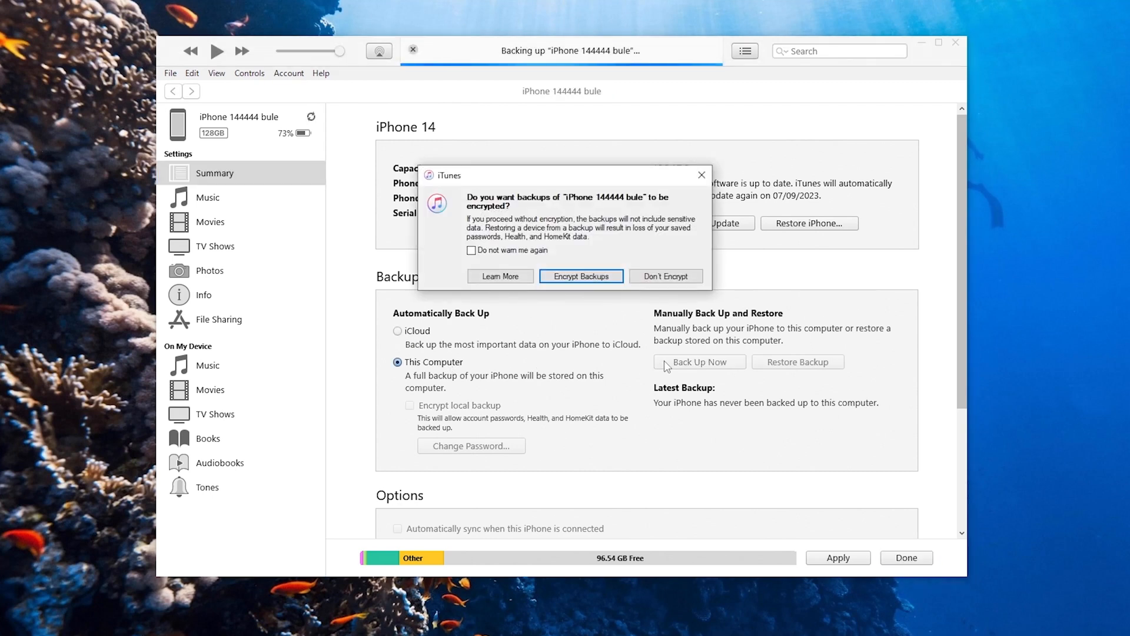
click(664, 275)
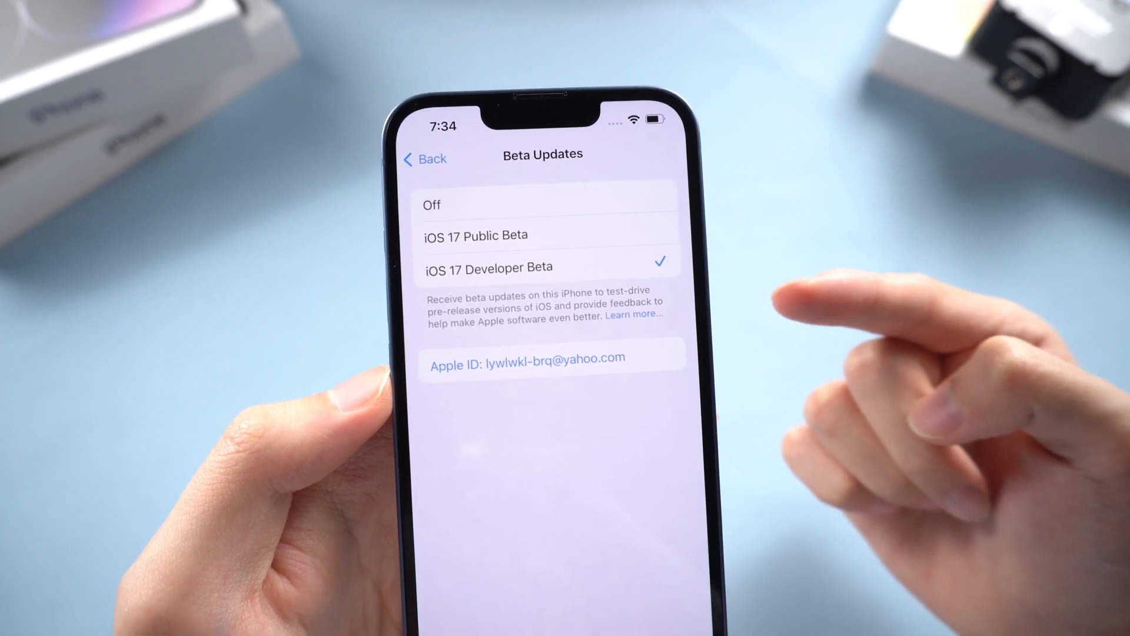
Return to Software Update and acknowledge the iOS 17 Beta 7 Unable to Install alert.
click(424, 158)
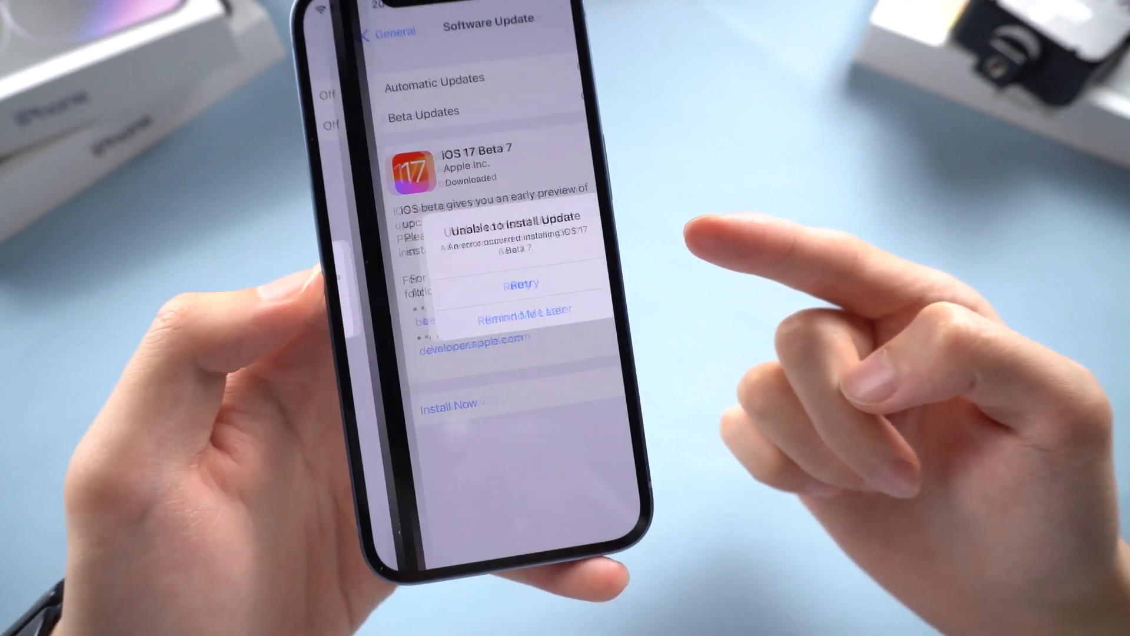
click(523, 284)
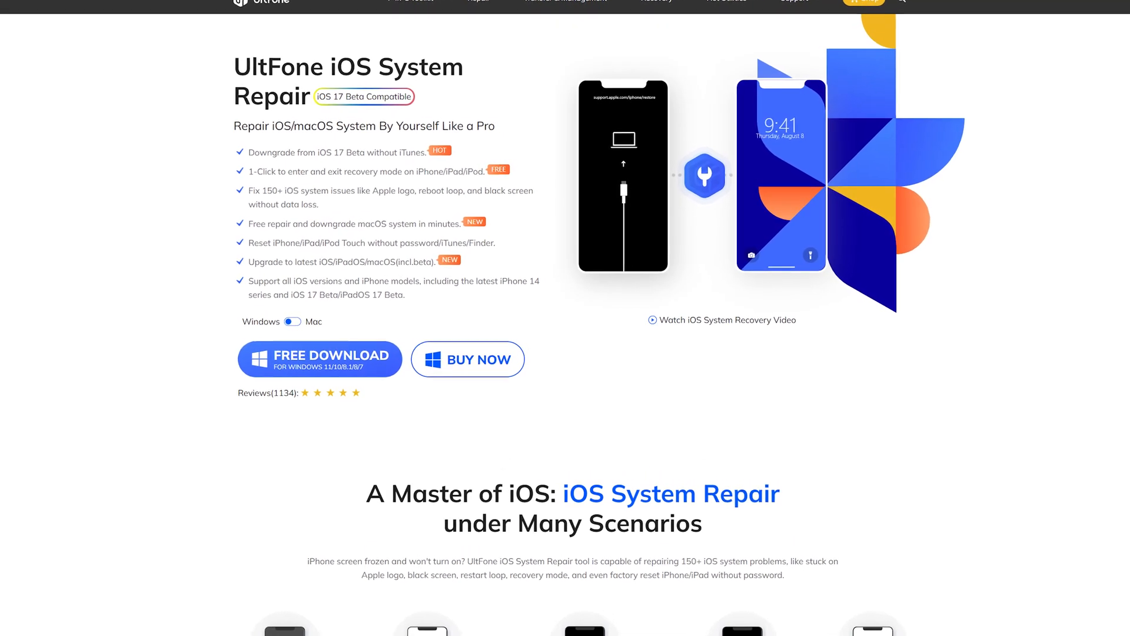
scroll(down, 3)
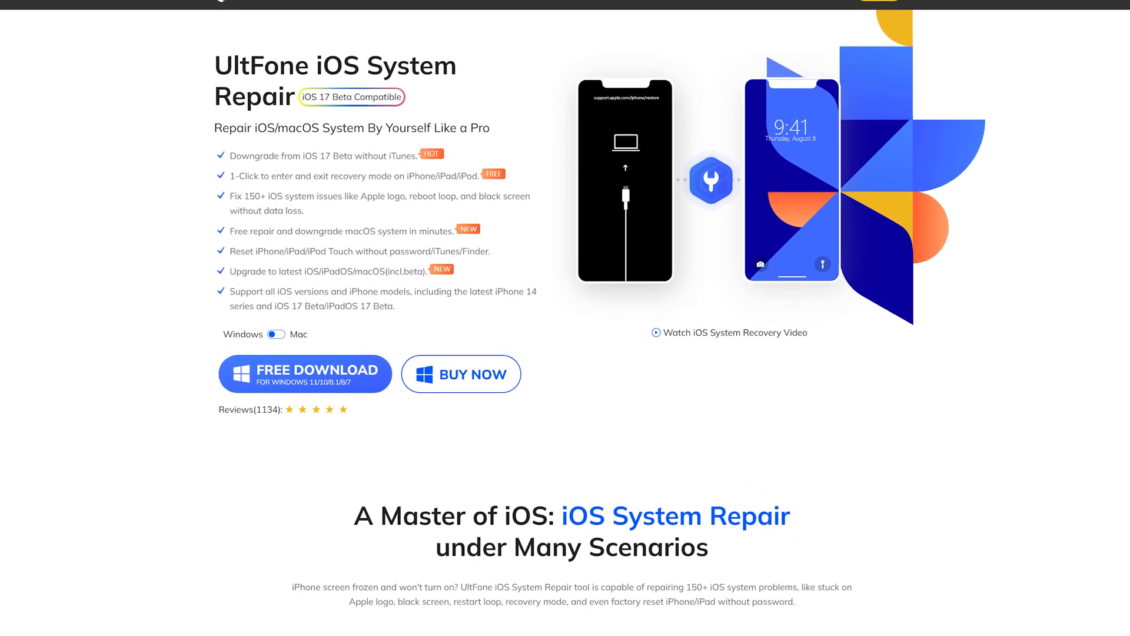
scroll(down, 3)
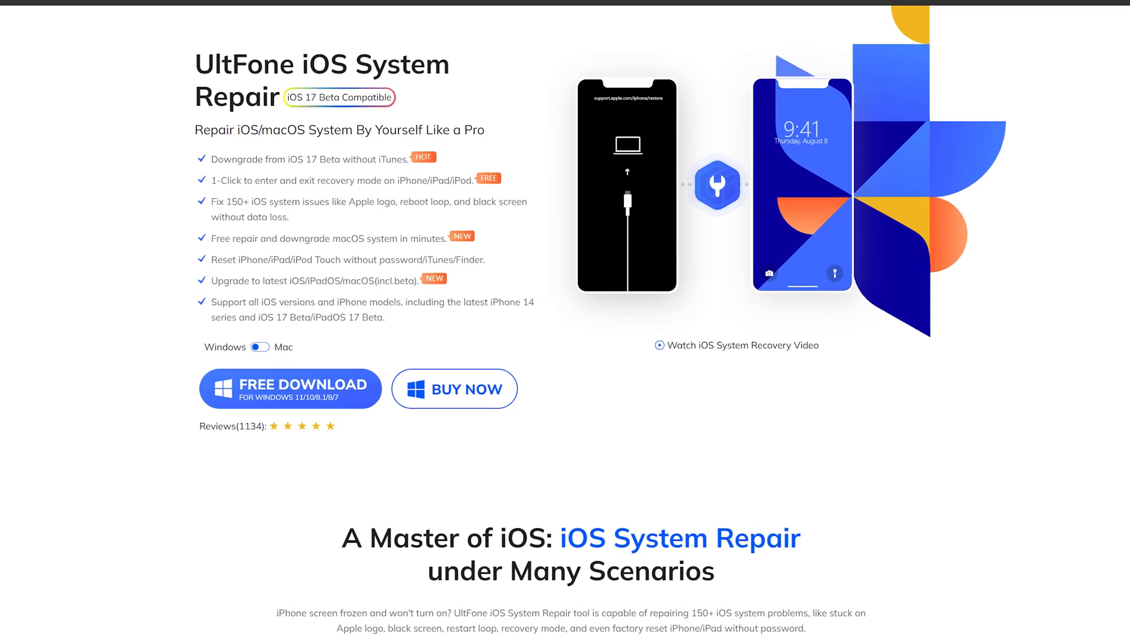
scroll(down, 3)
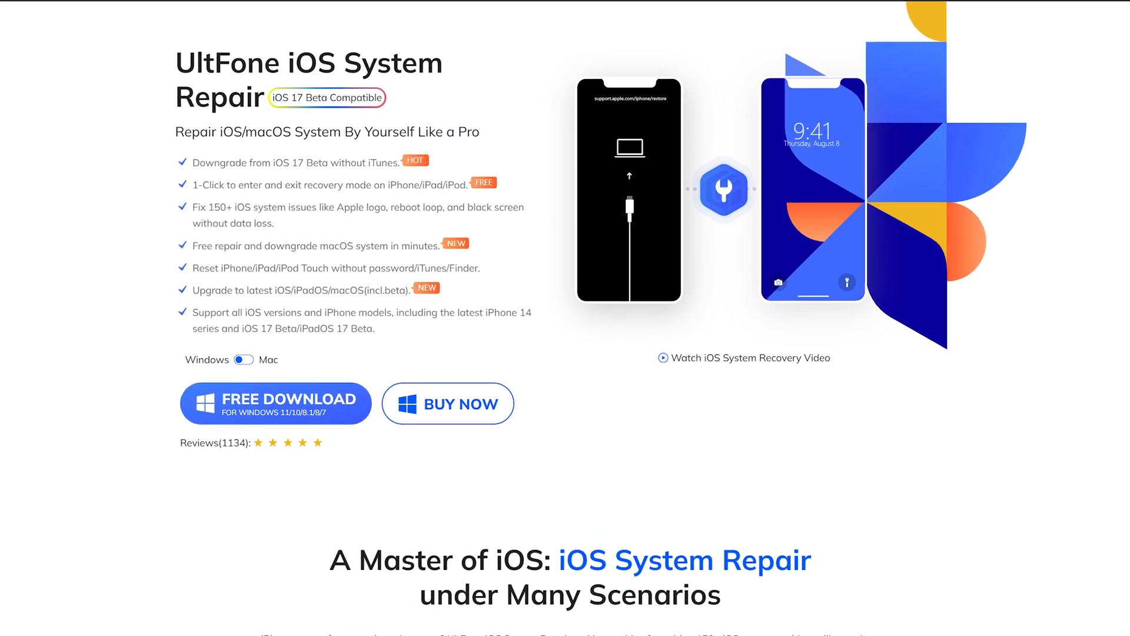
scroll(down, 3)
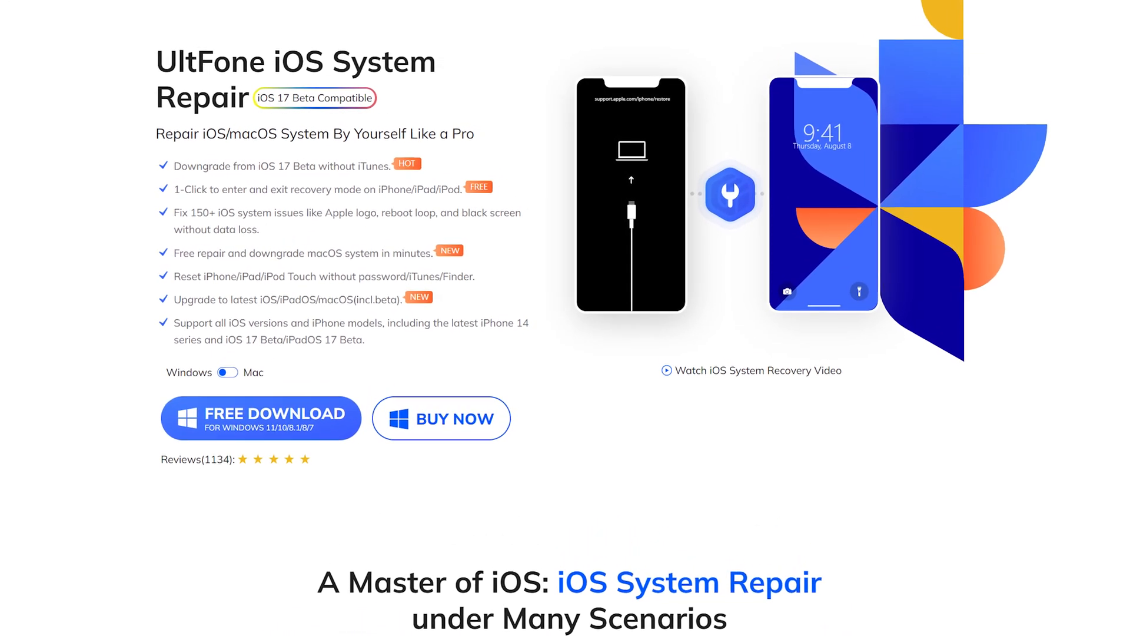
scroll(down, 3)
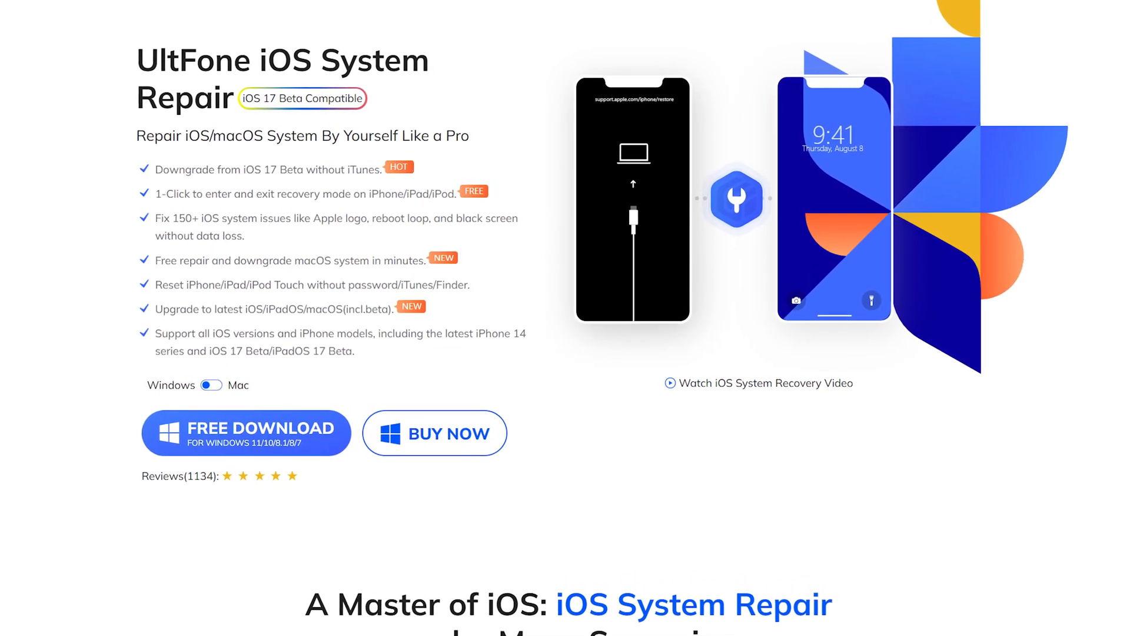